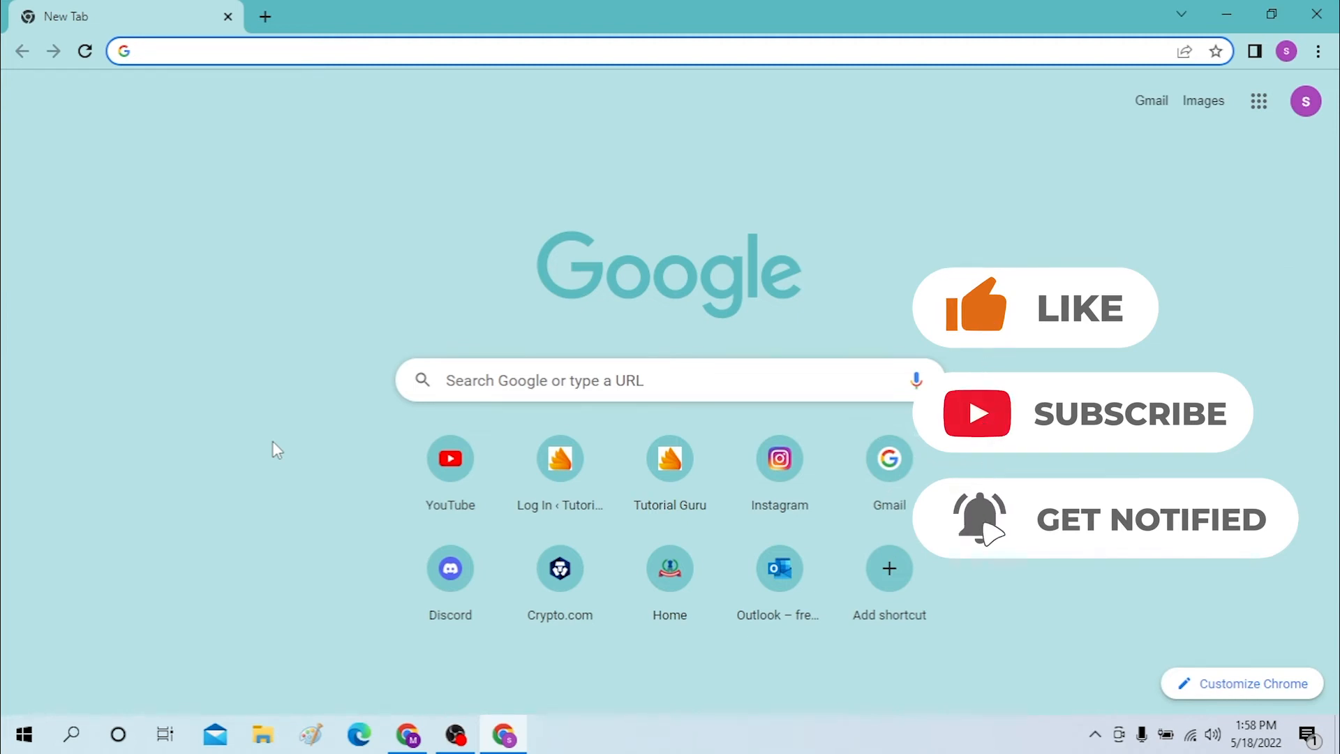
- Launch Command Prompt via the Run dialog with cmd entered
{"action": "left_click", "coordinate": [599, 50]}
{"action": "type", "text": "cmd"}
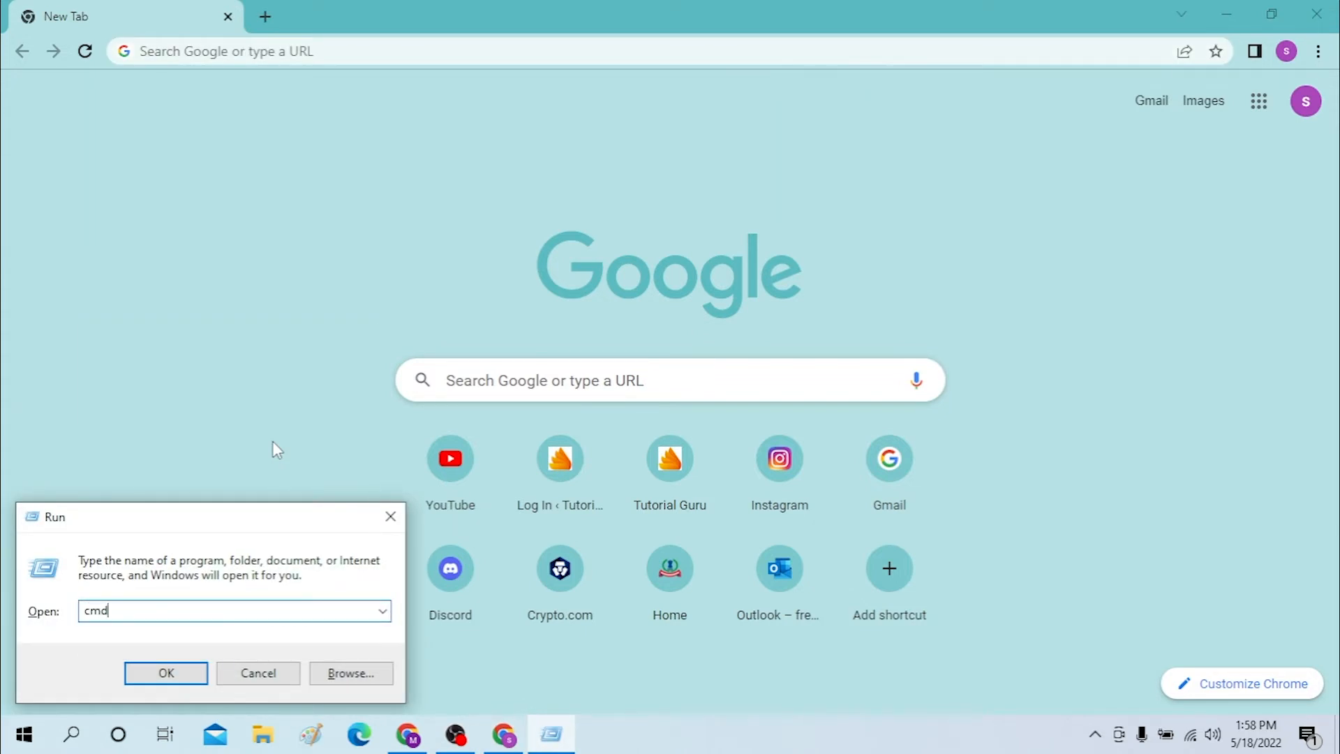
{"action": "left_click", "coordinate": [166, 673]}
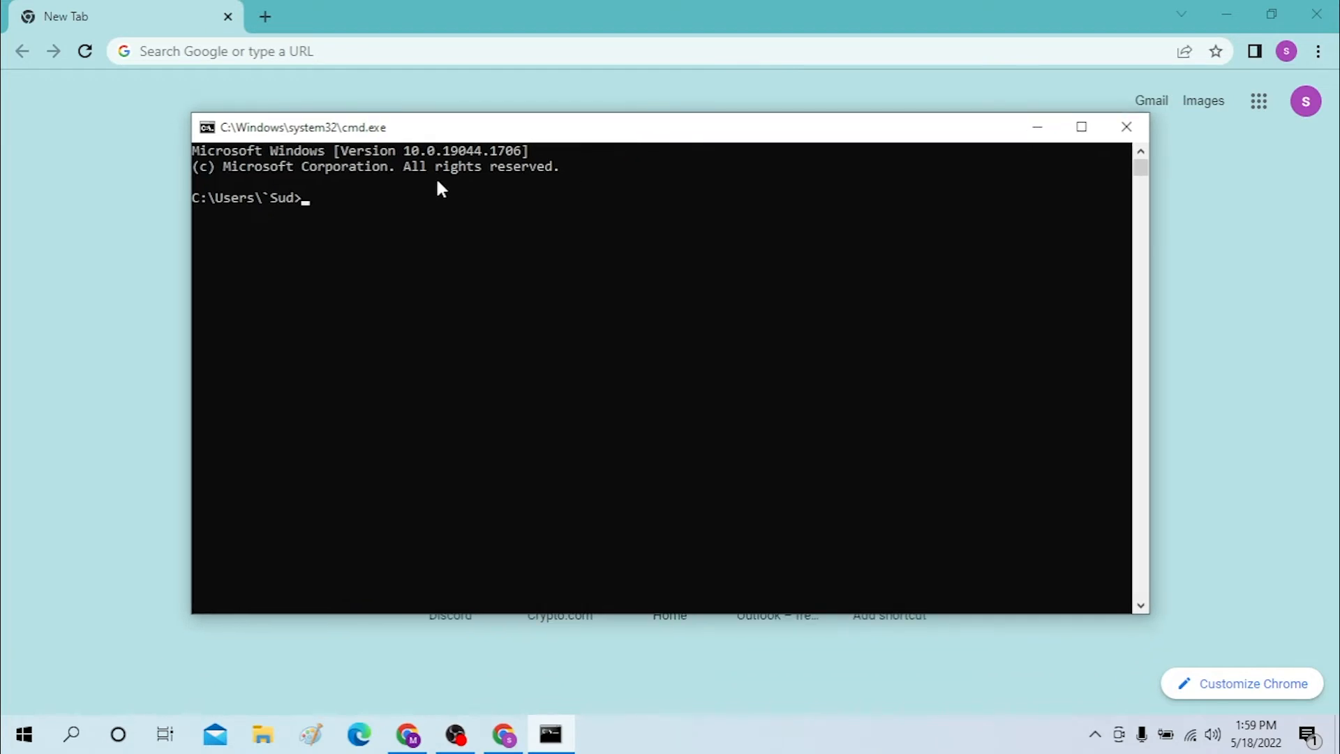
- Run ipconfig, then enter the Wi-Fi default gateway 192.168.101.1 in Chrome's address bar
{"action": "type", "text": "ipco"}
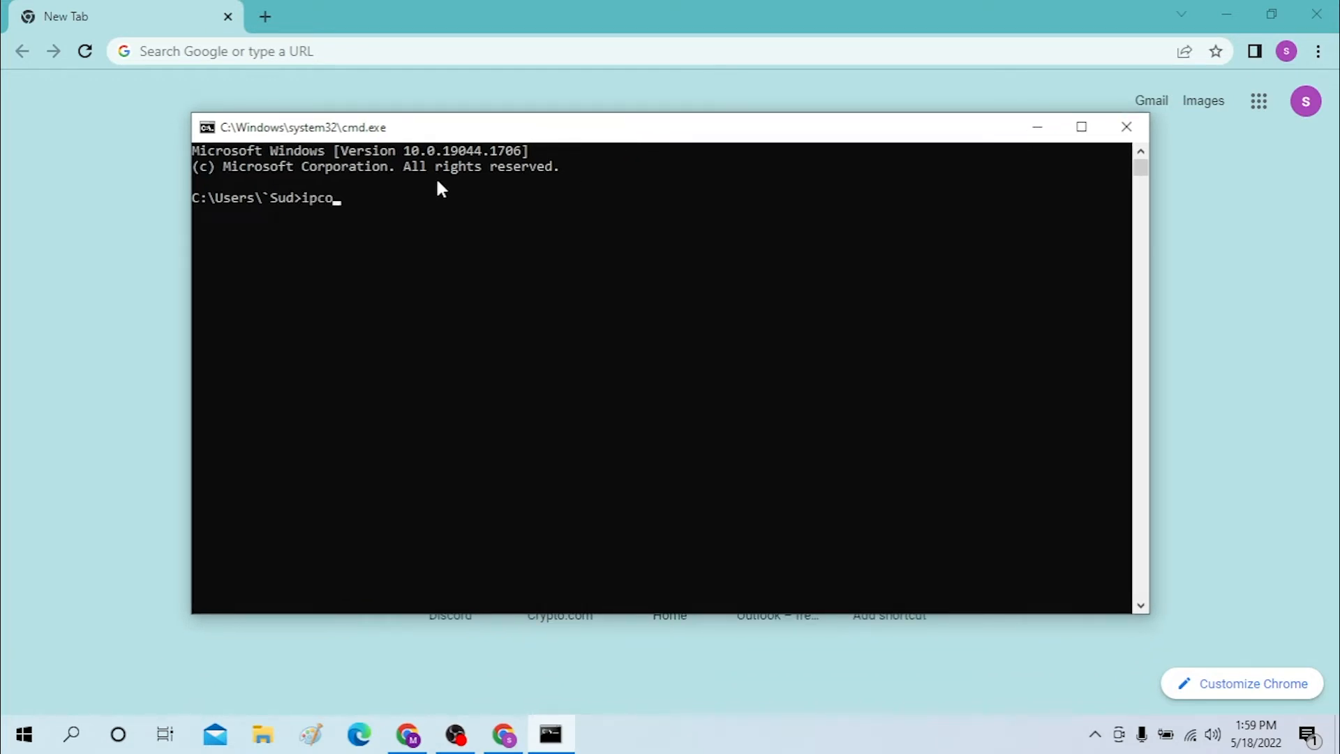
{"action": "type", "text": "nfig"}
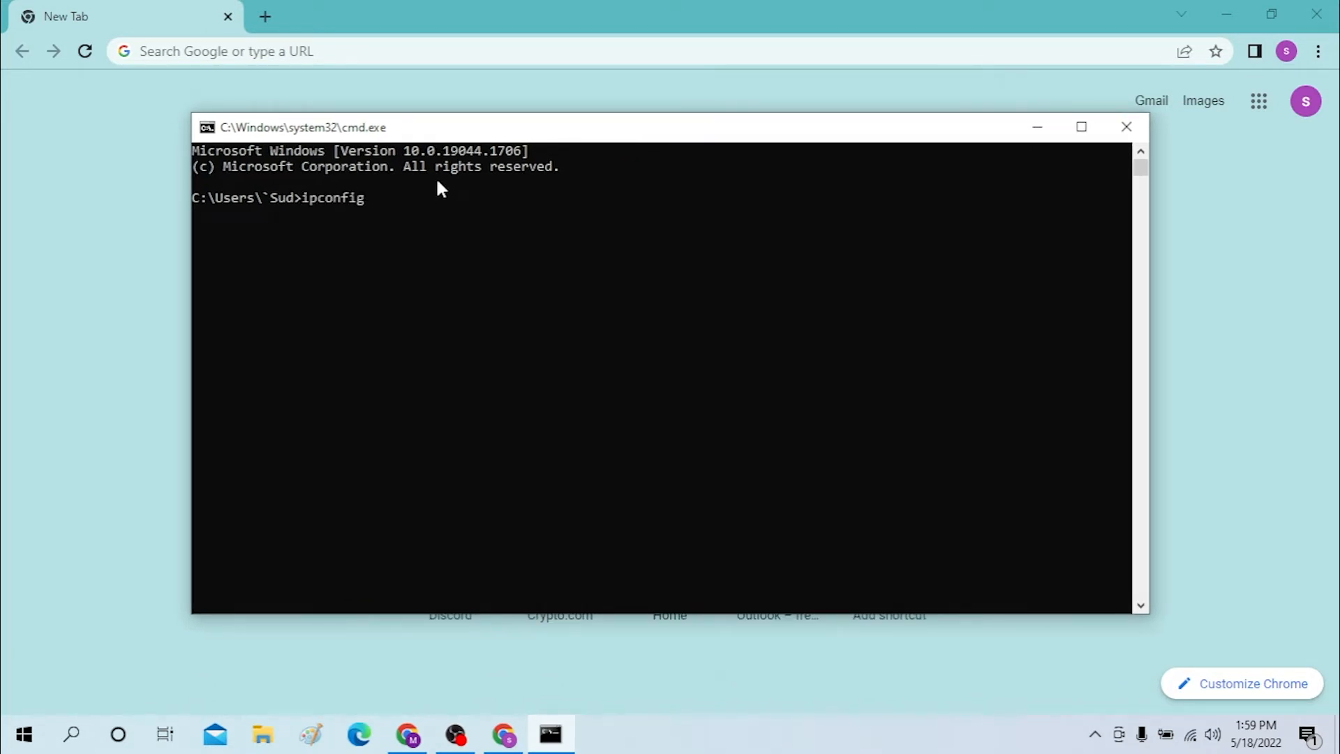
{"action": "key", "text": "Return"}
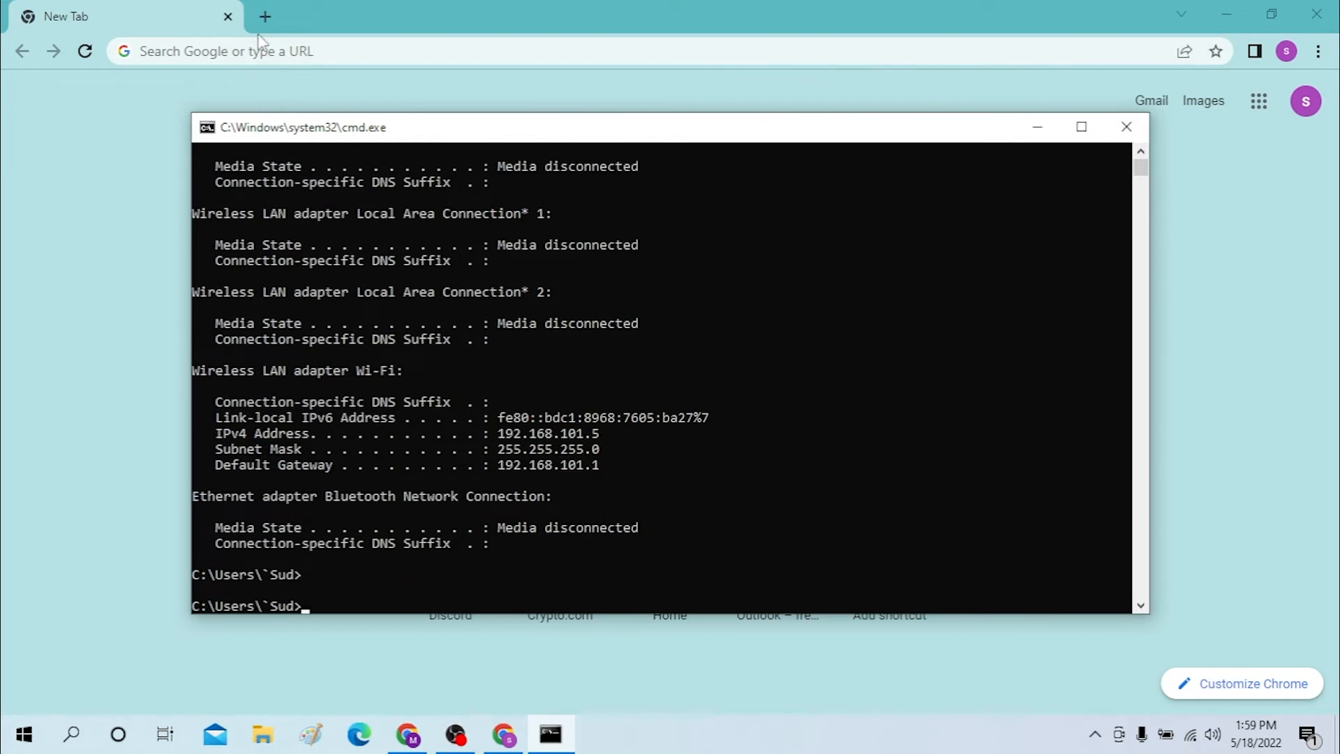
{"action": "type", "text": "192.168.101.1"}
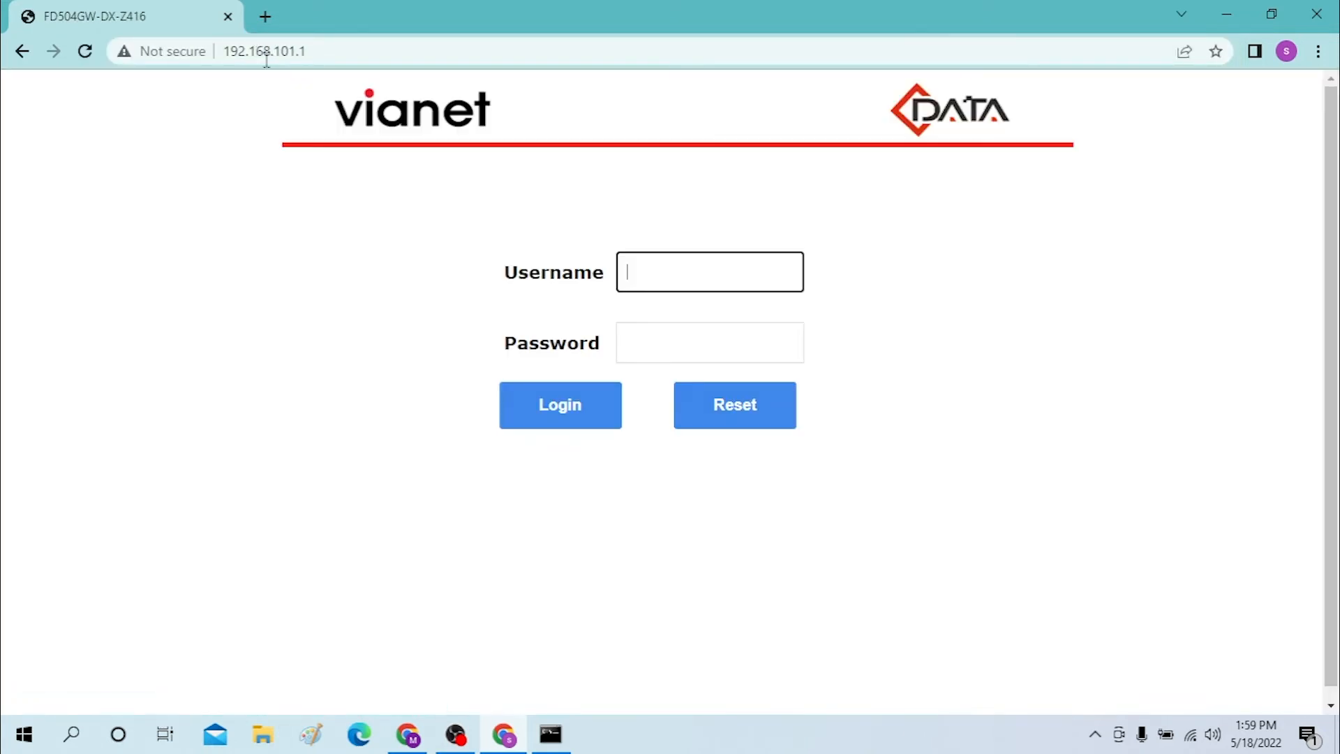
{"action": "mouse_move", "coordinate": [615, 298]}
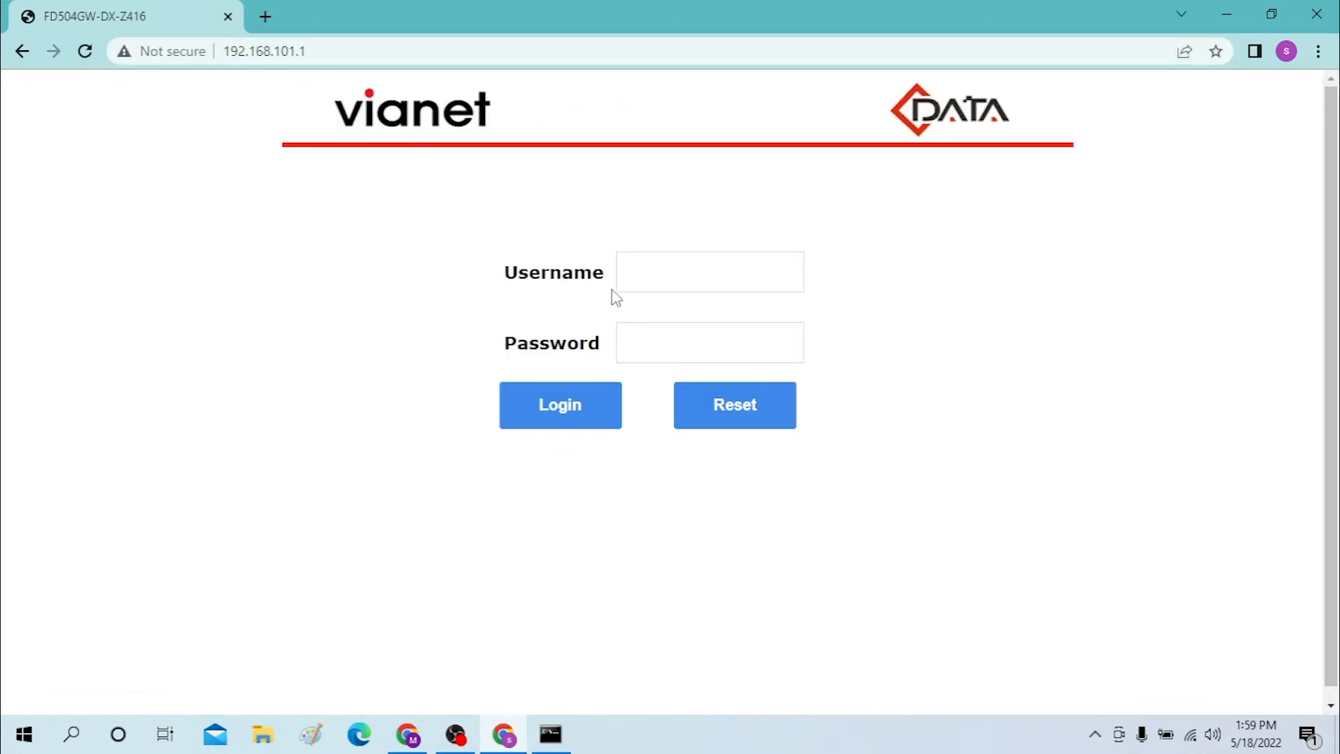
{"action": "mouse_move", "coordinate": [646, 391]}
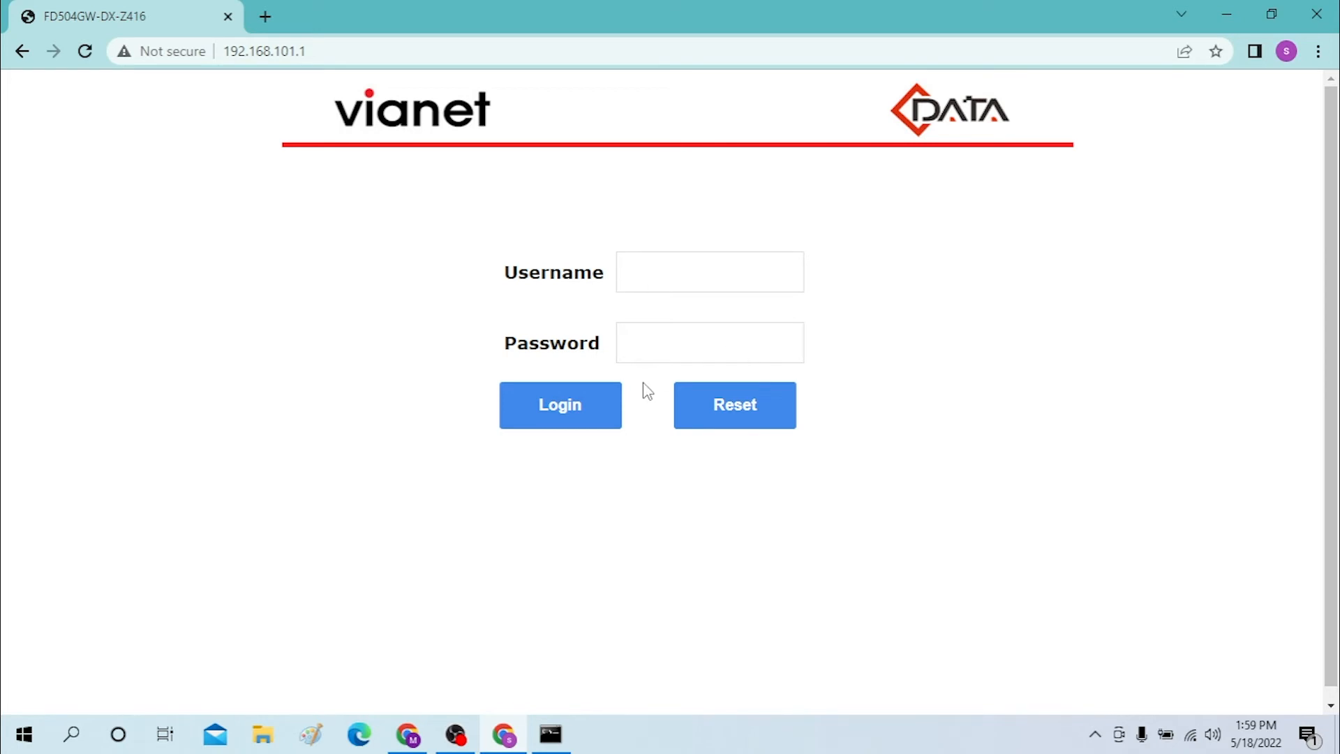
{"action": "mouse_move", "coordinate": [634, 398]}
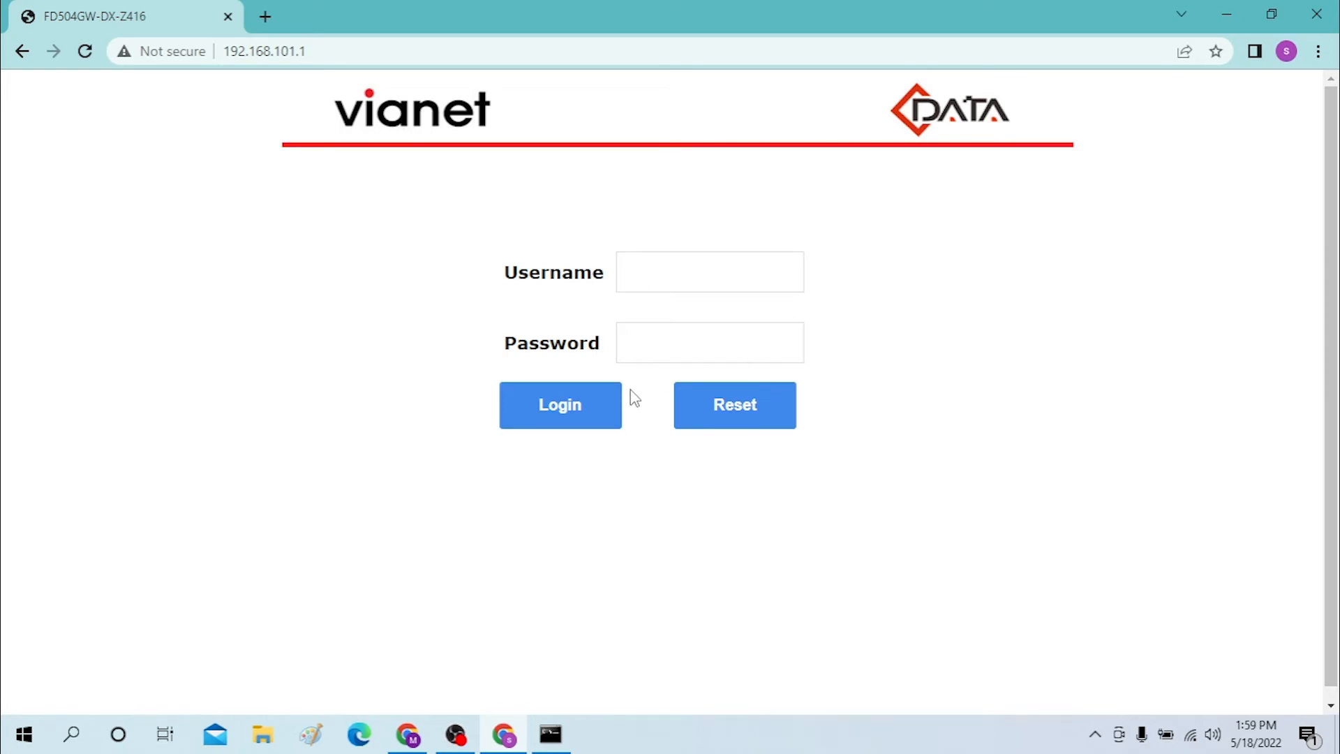
{"action": "mouse_move", "coordinate": [669, 402]}
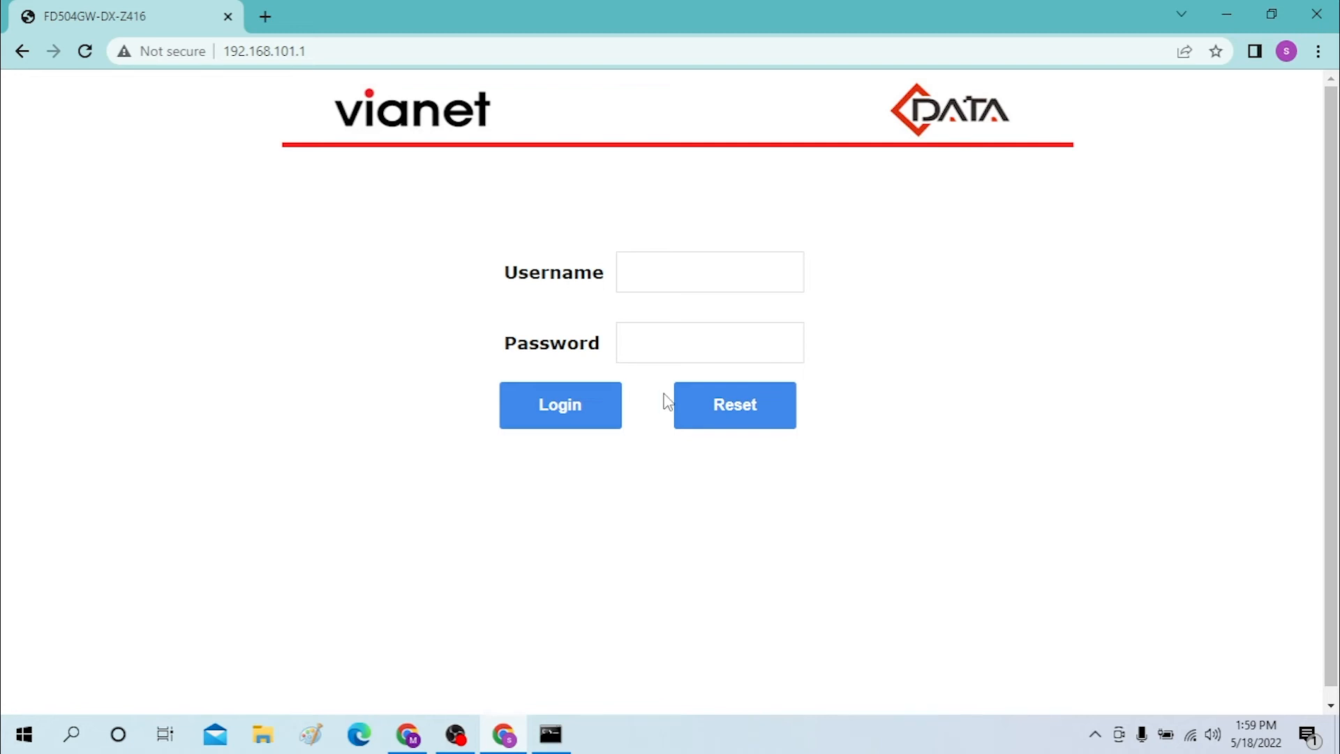
{"action": "mouse_move", "coordinate": [722, 409]}
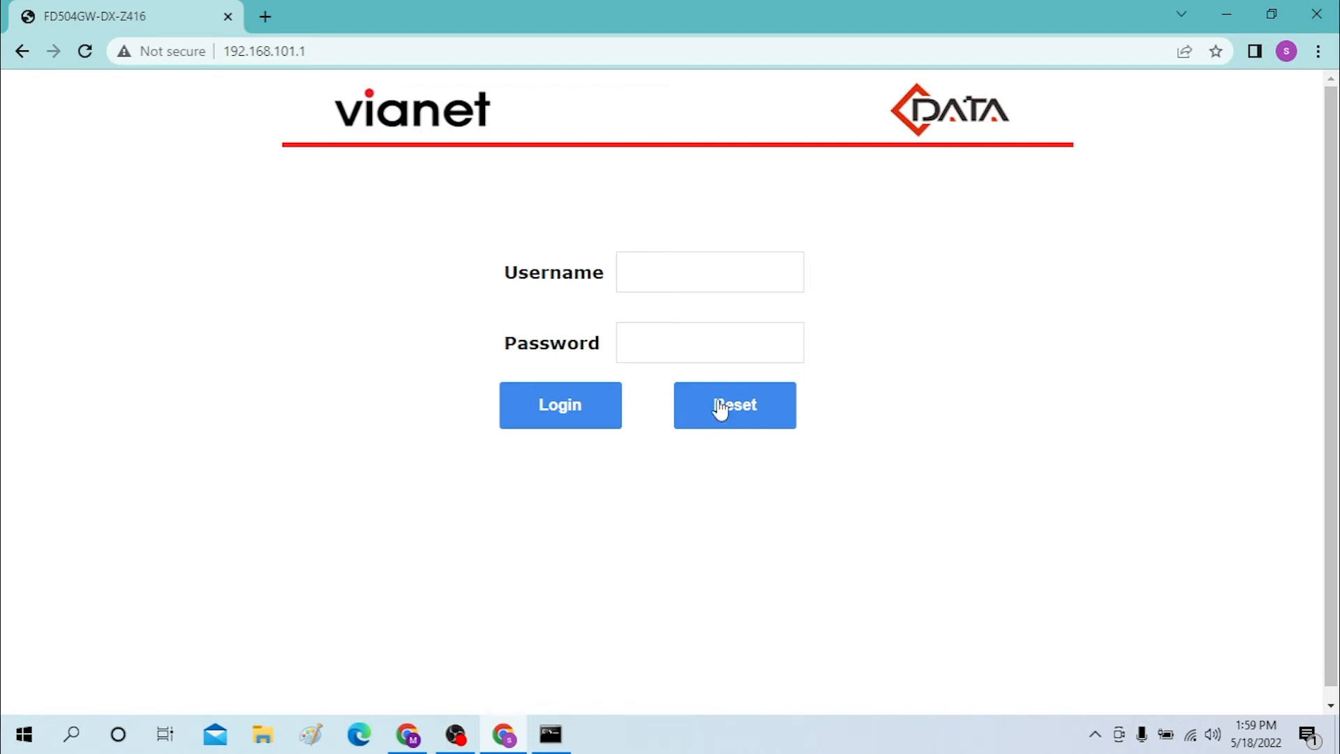
{"action": "mouse_move", "coordinate": [1139, 412]}
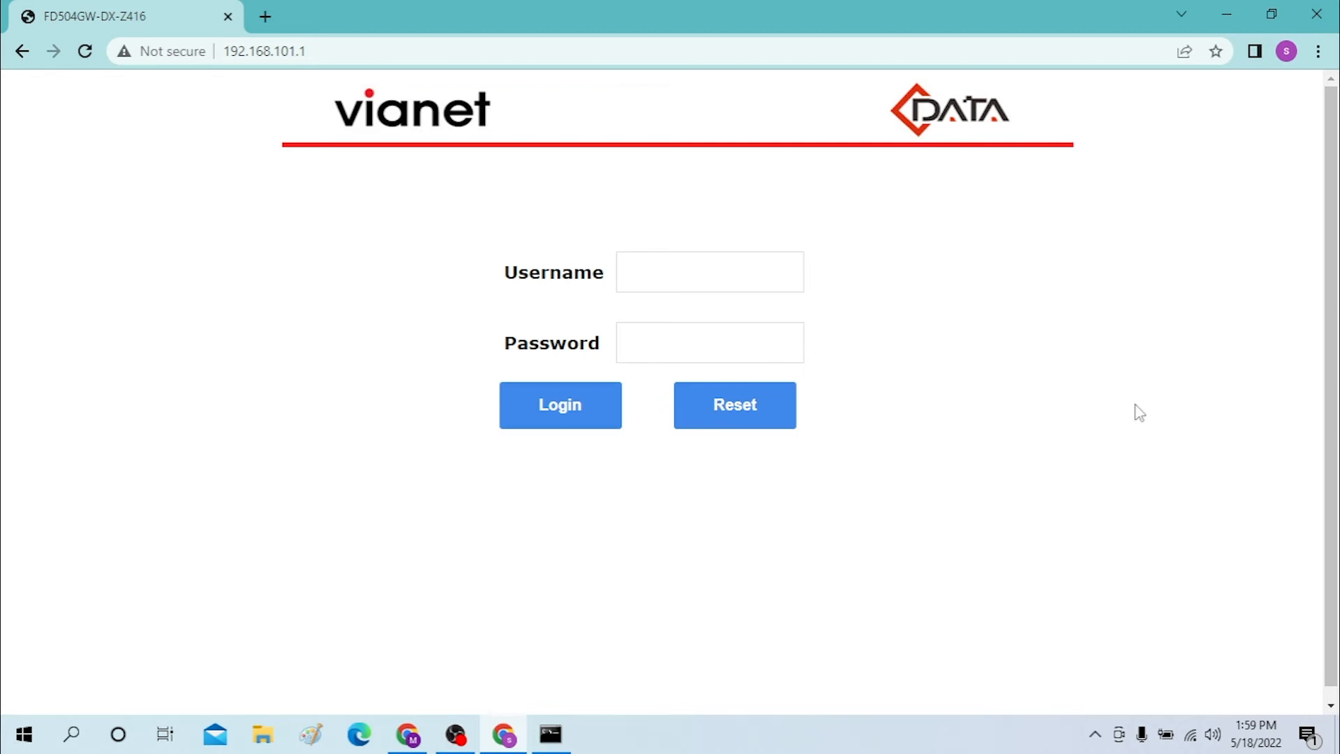
{"action": "mouse_move", "coordinate": [1159, 398]}
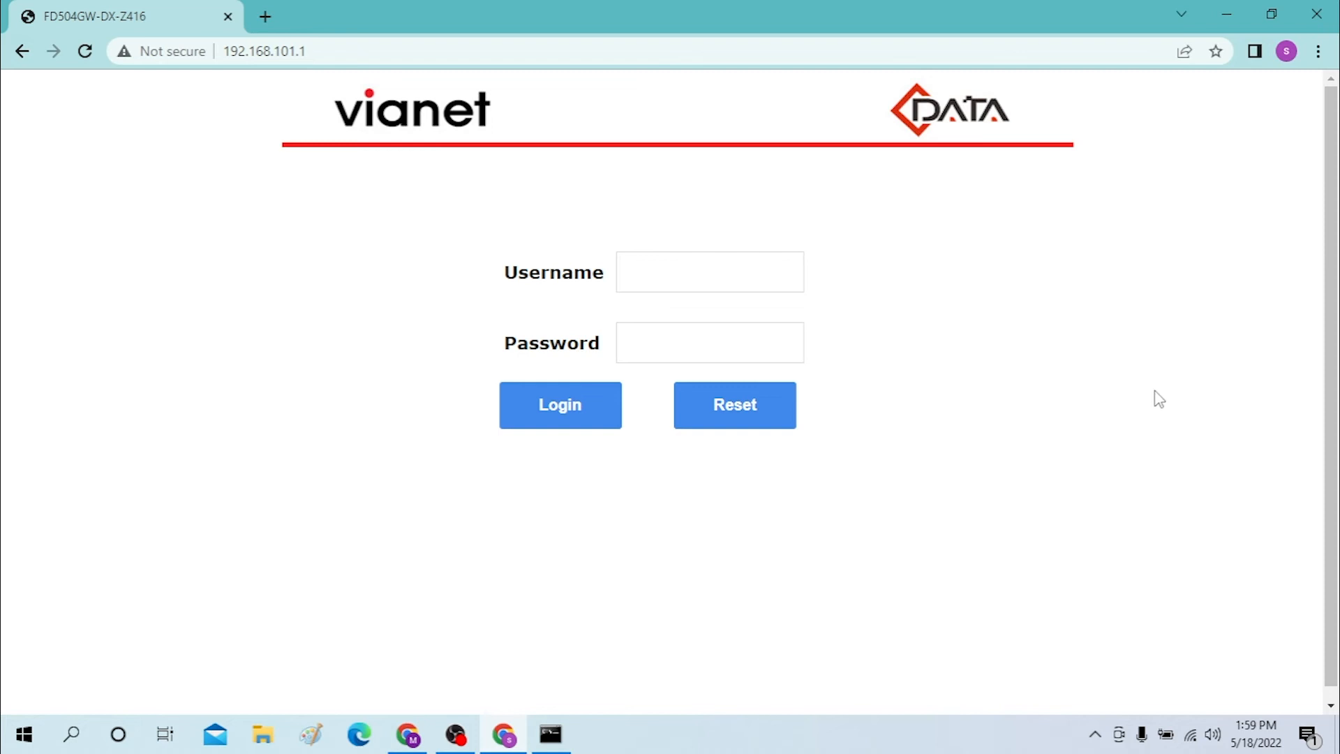